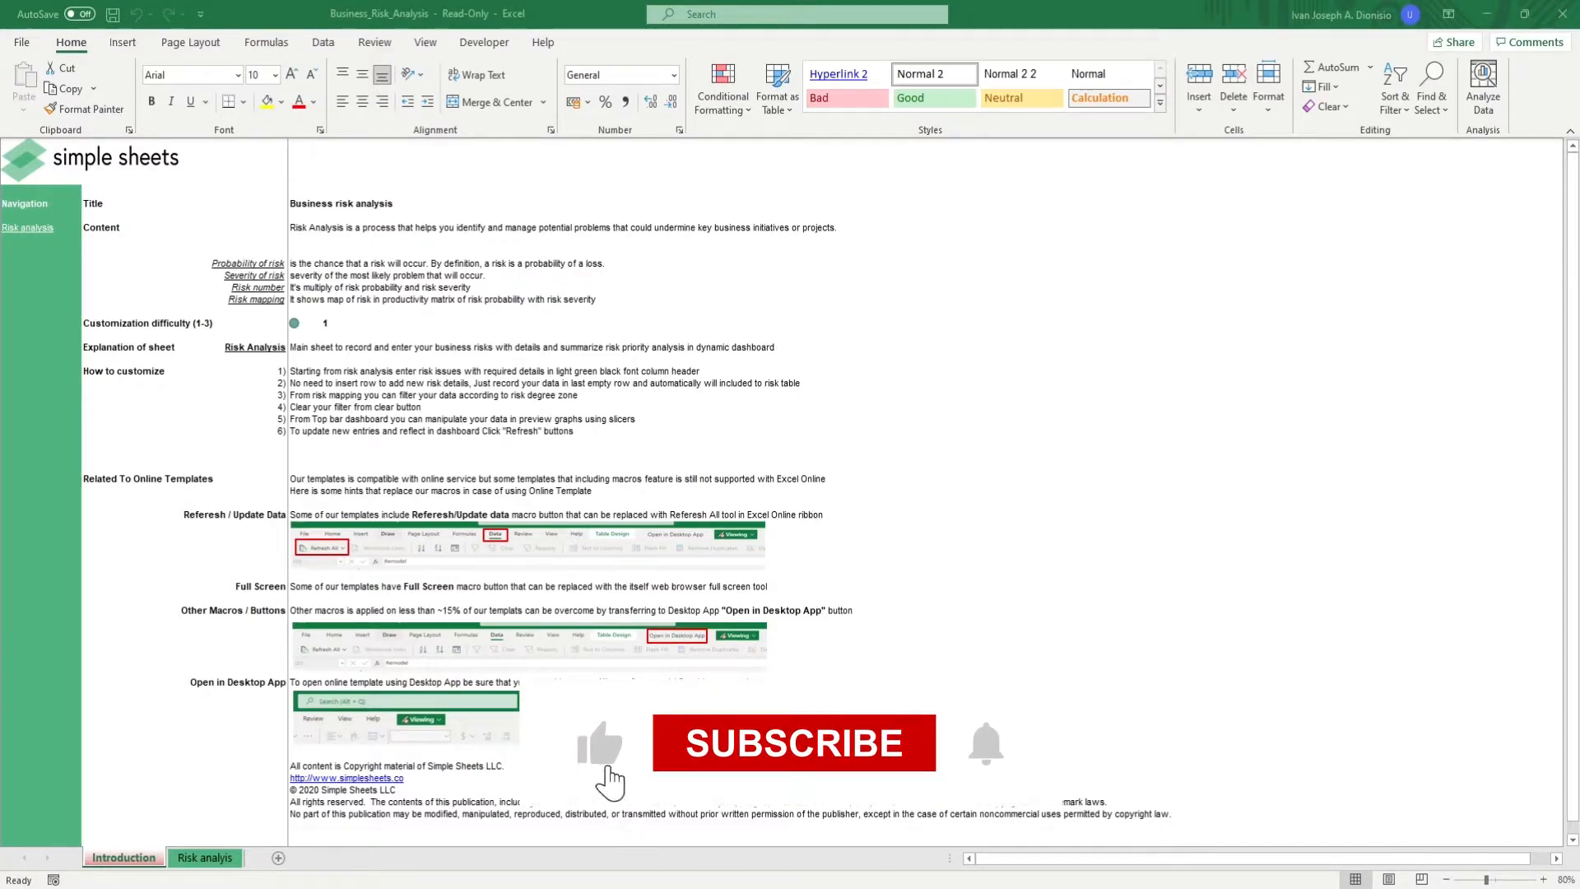
Step: Review the Risk Analysis description and the six customization steps on the introduction sheet
click(795, 742)
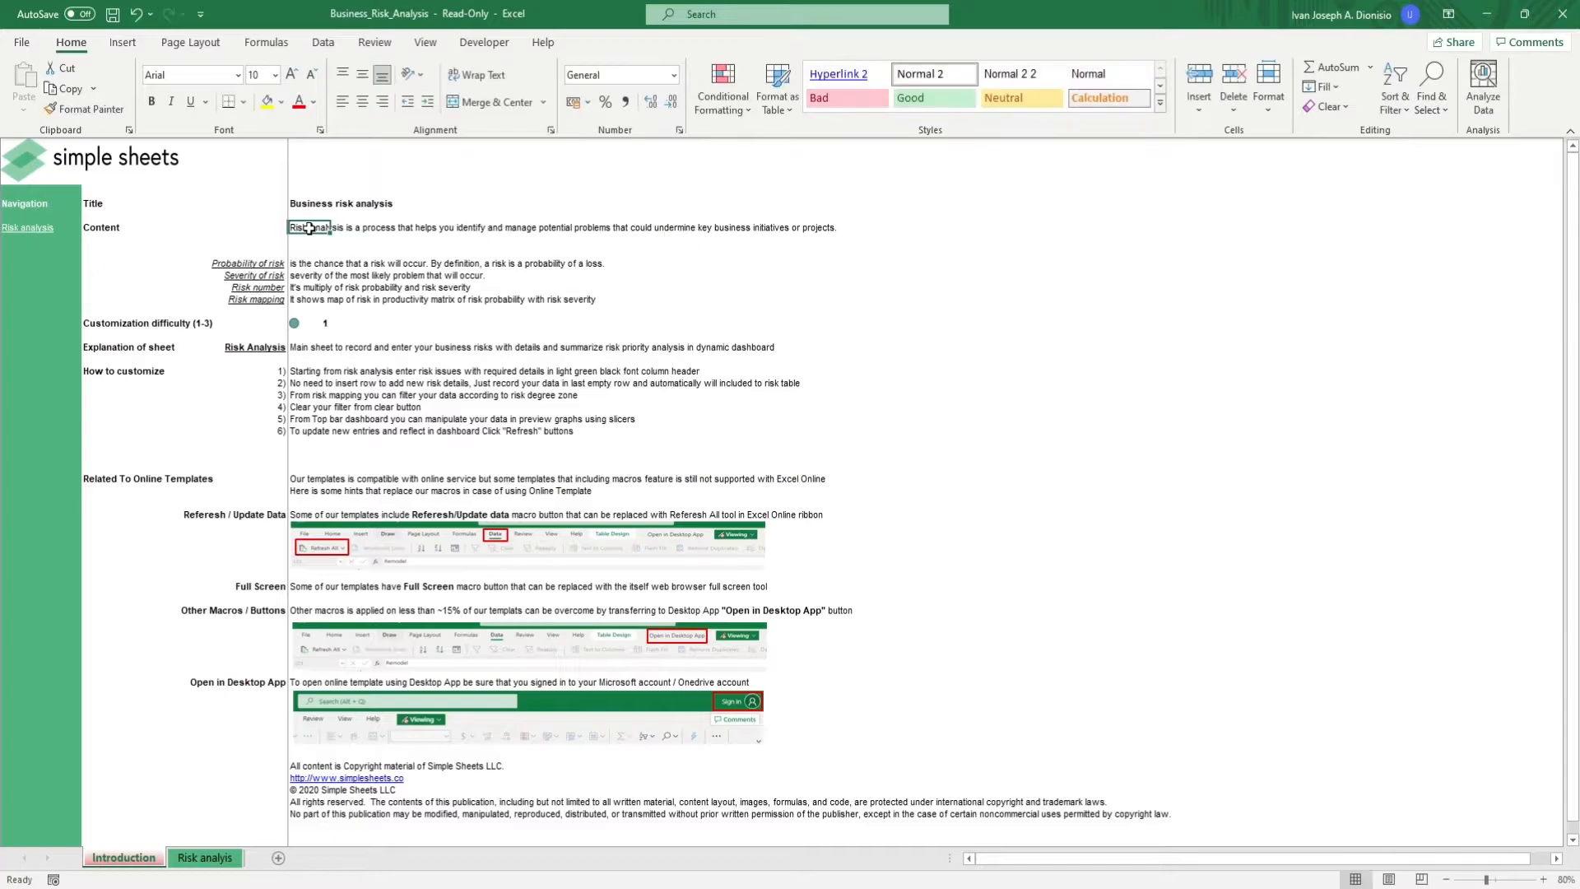
click(308, 322)
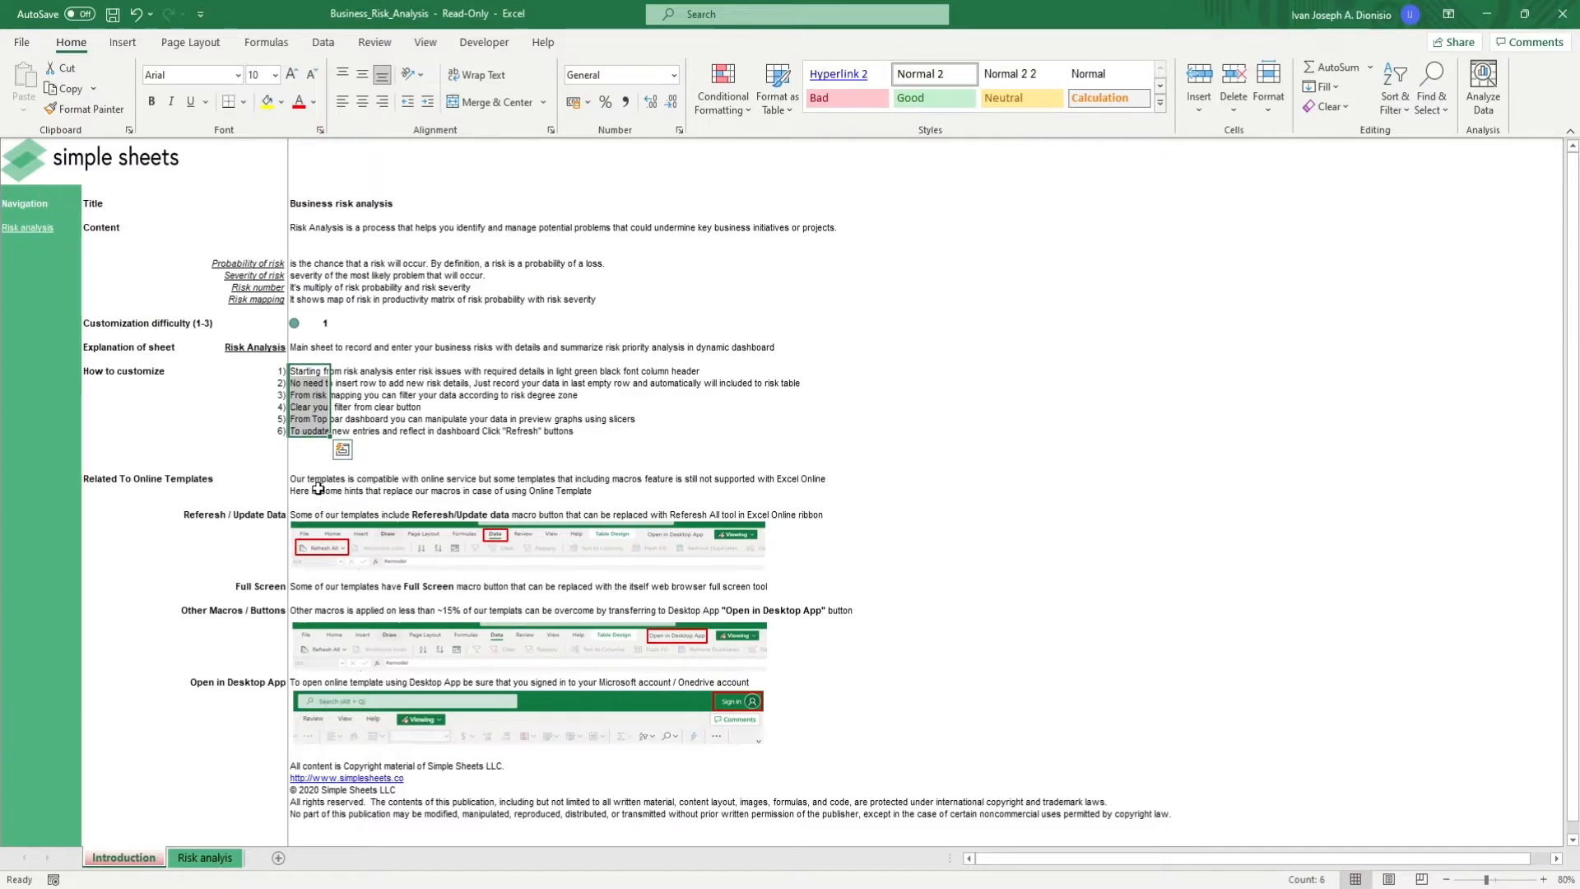
mouse_move(322, 464)
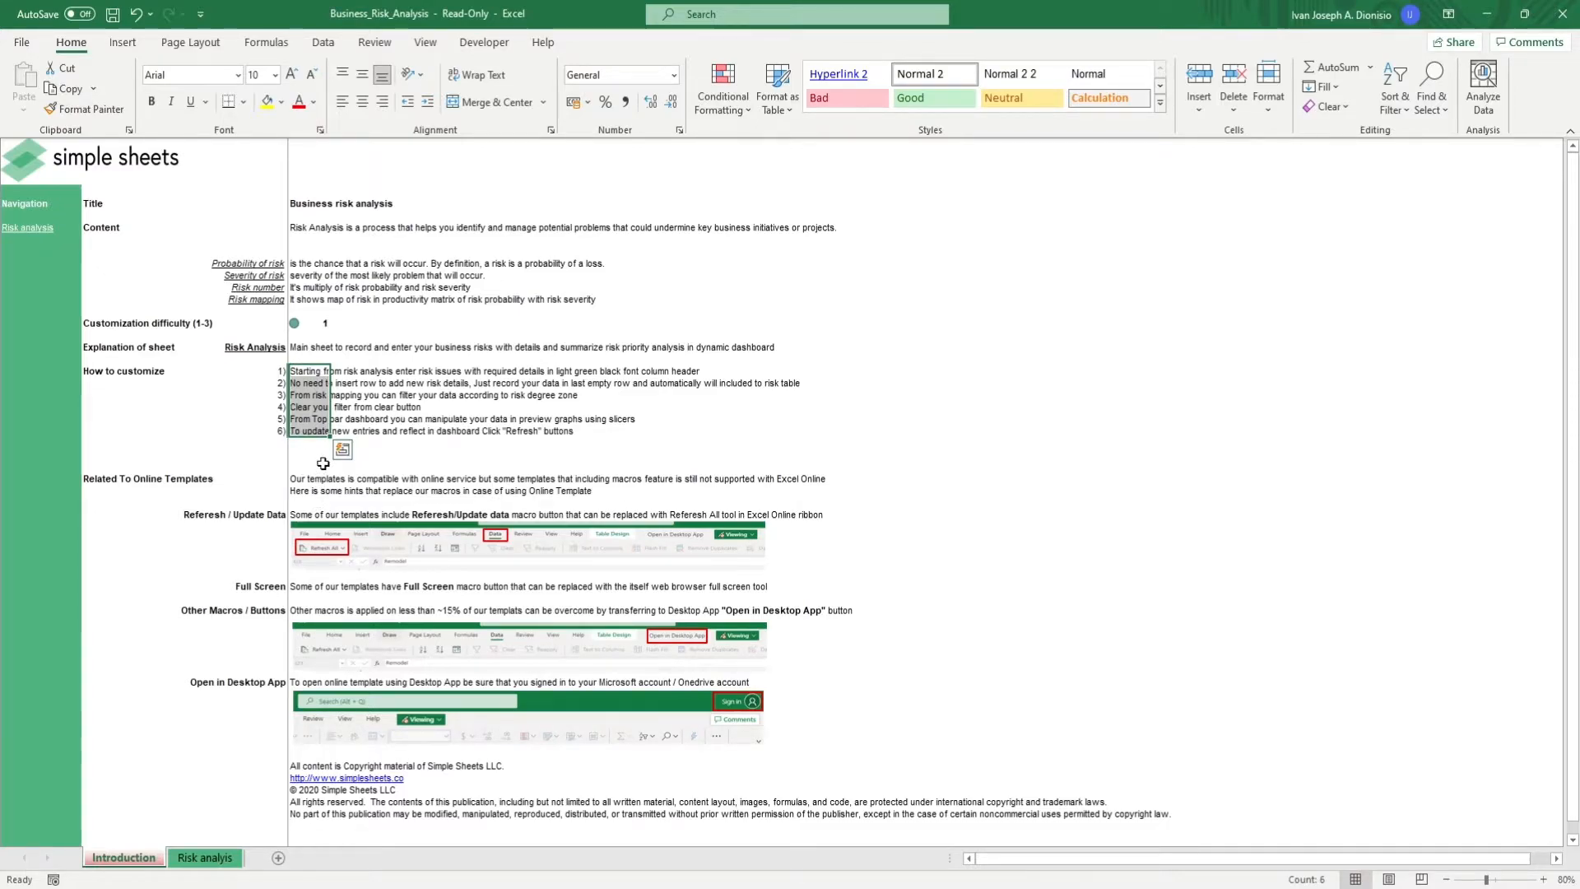
scroll(down, 3)
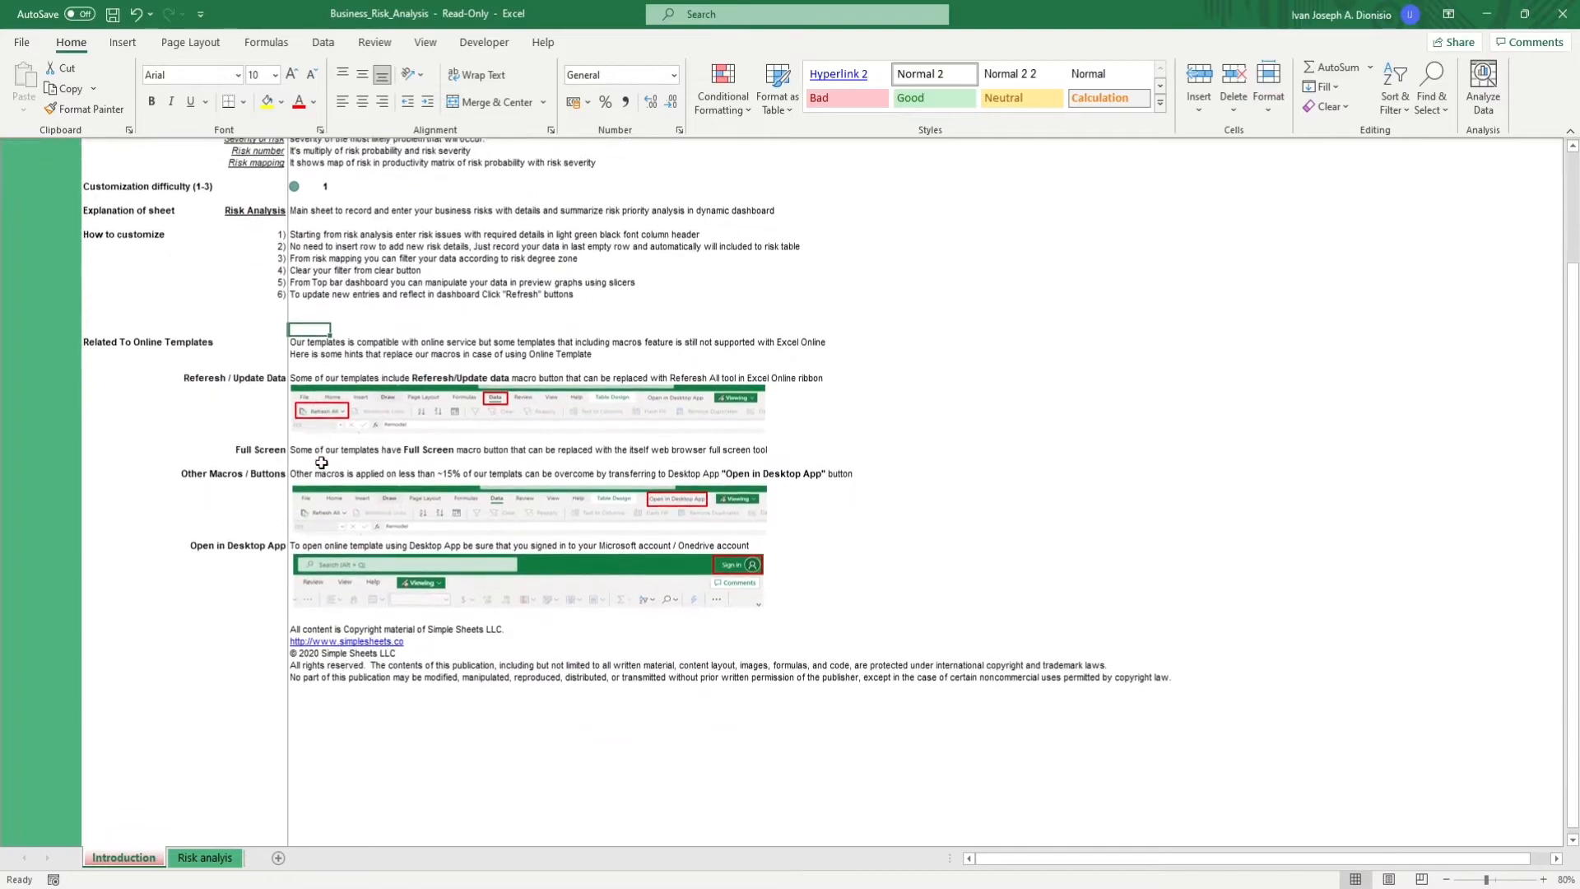
scroll(down, 3)
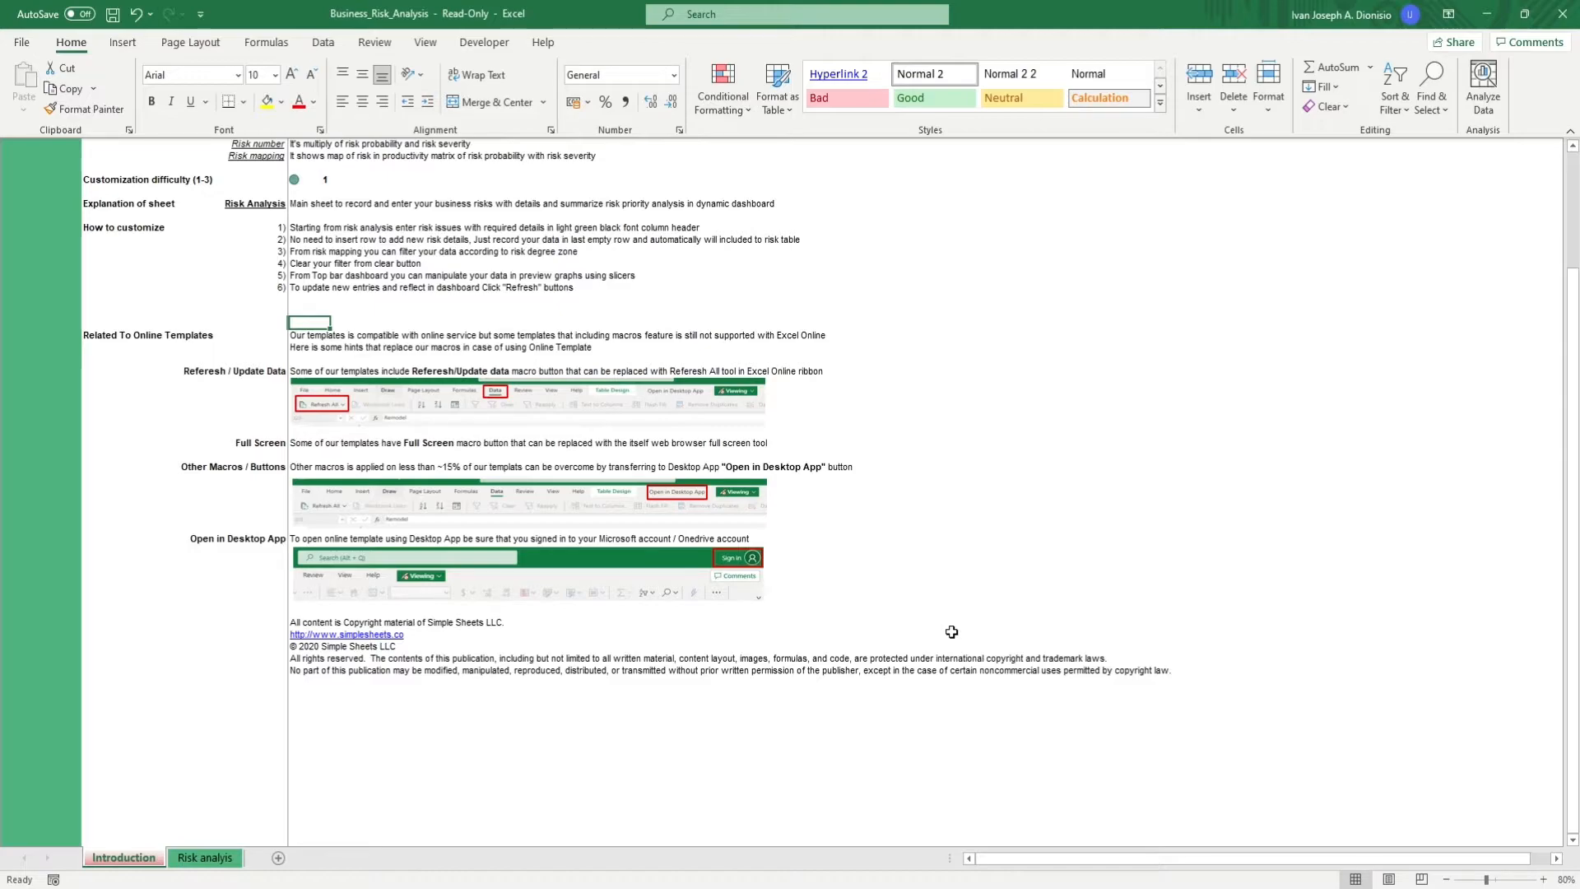
mouse_move(813, 695)
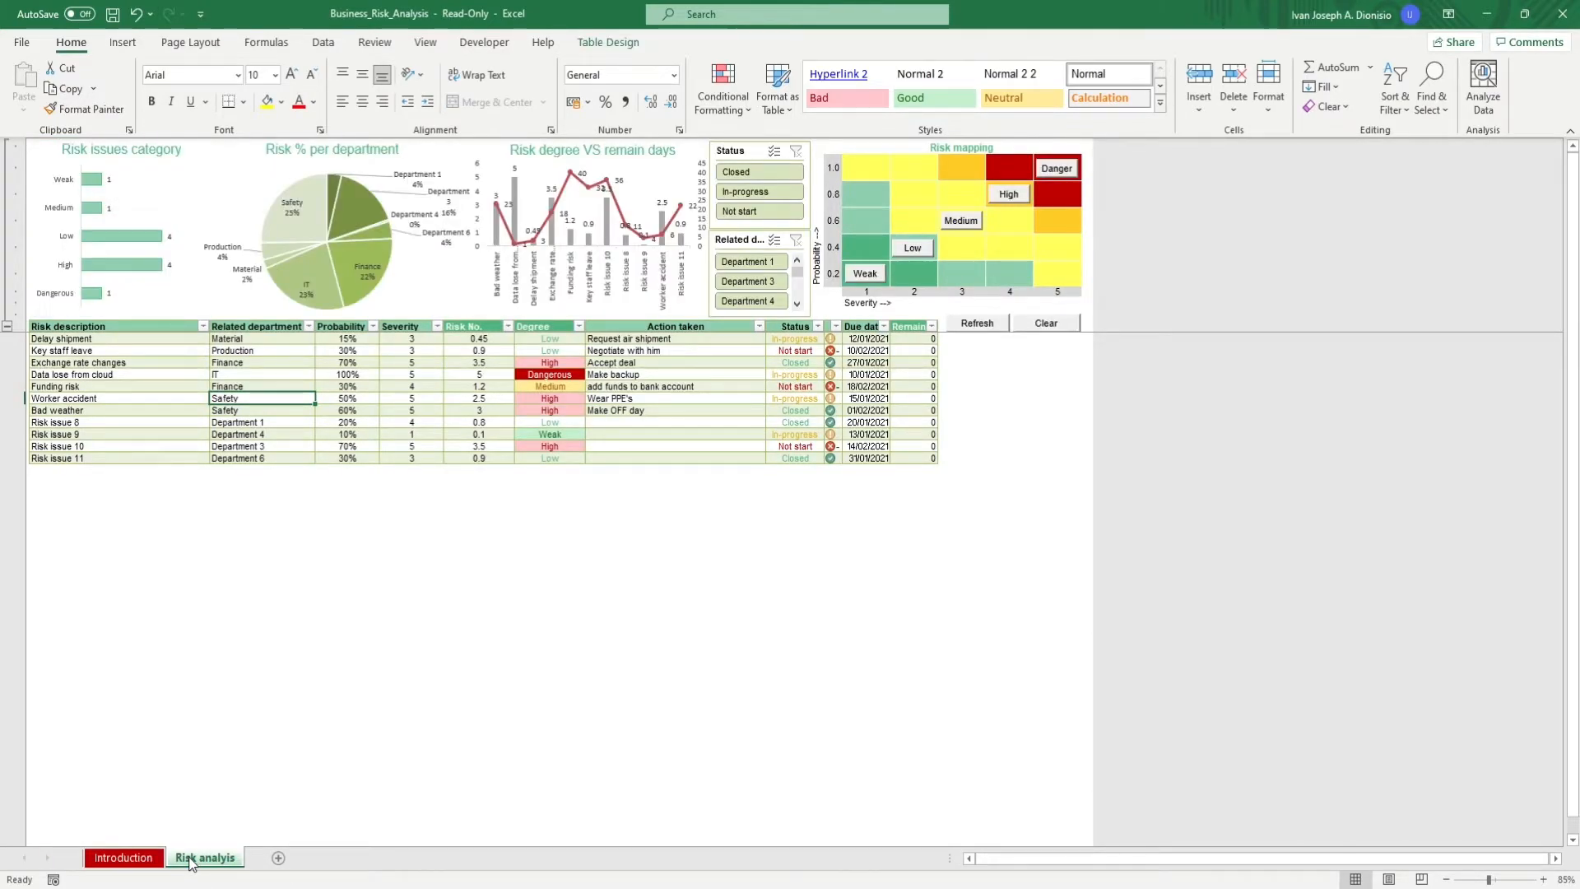
mouse_move(283, 766)
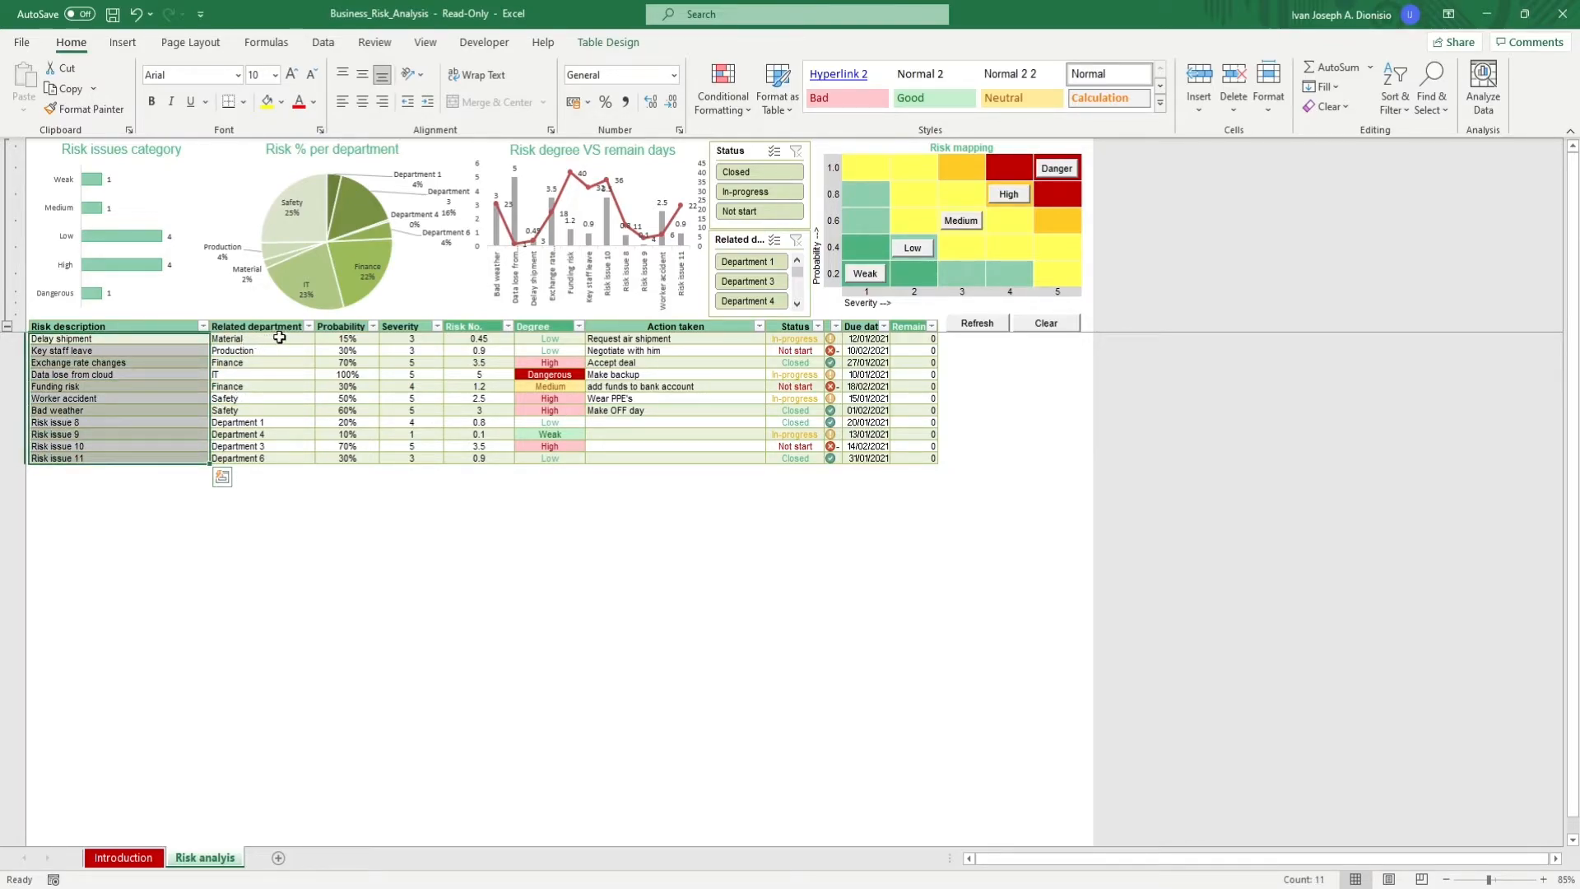
Step: Inspect risk table entries: the Key staff leave probability and the empty action cell for Risk issue 9
click(344, 349)
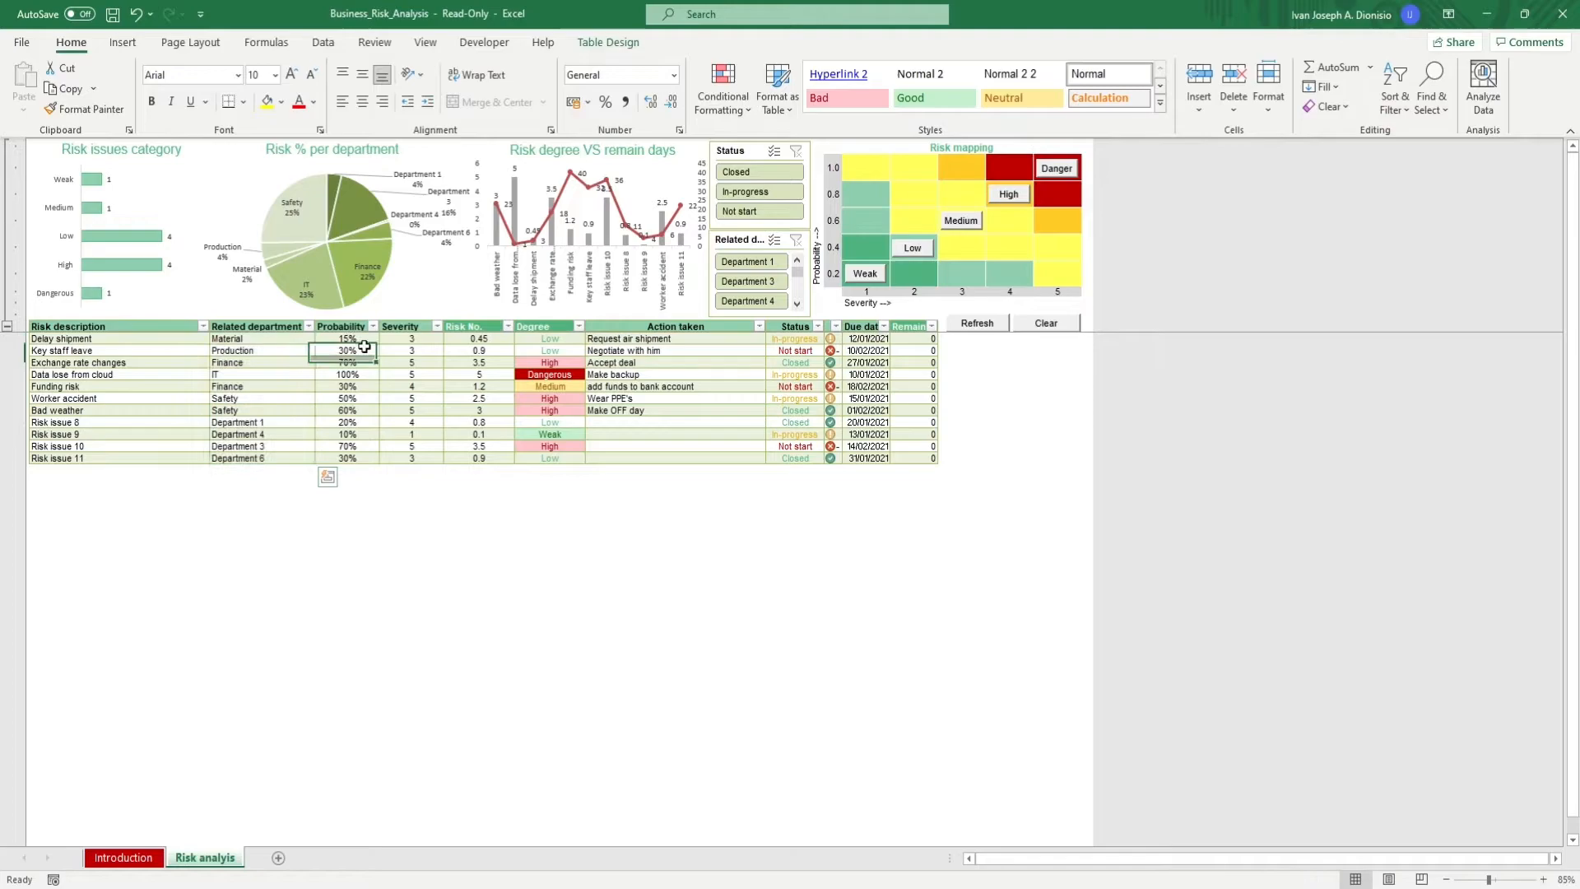
click(410, 326)
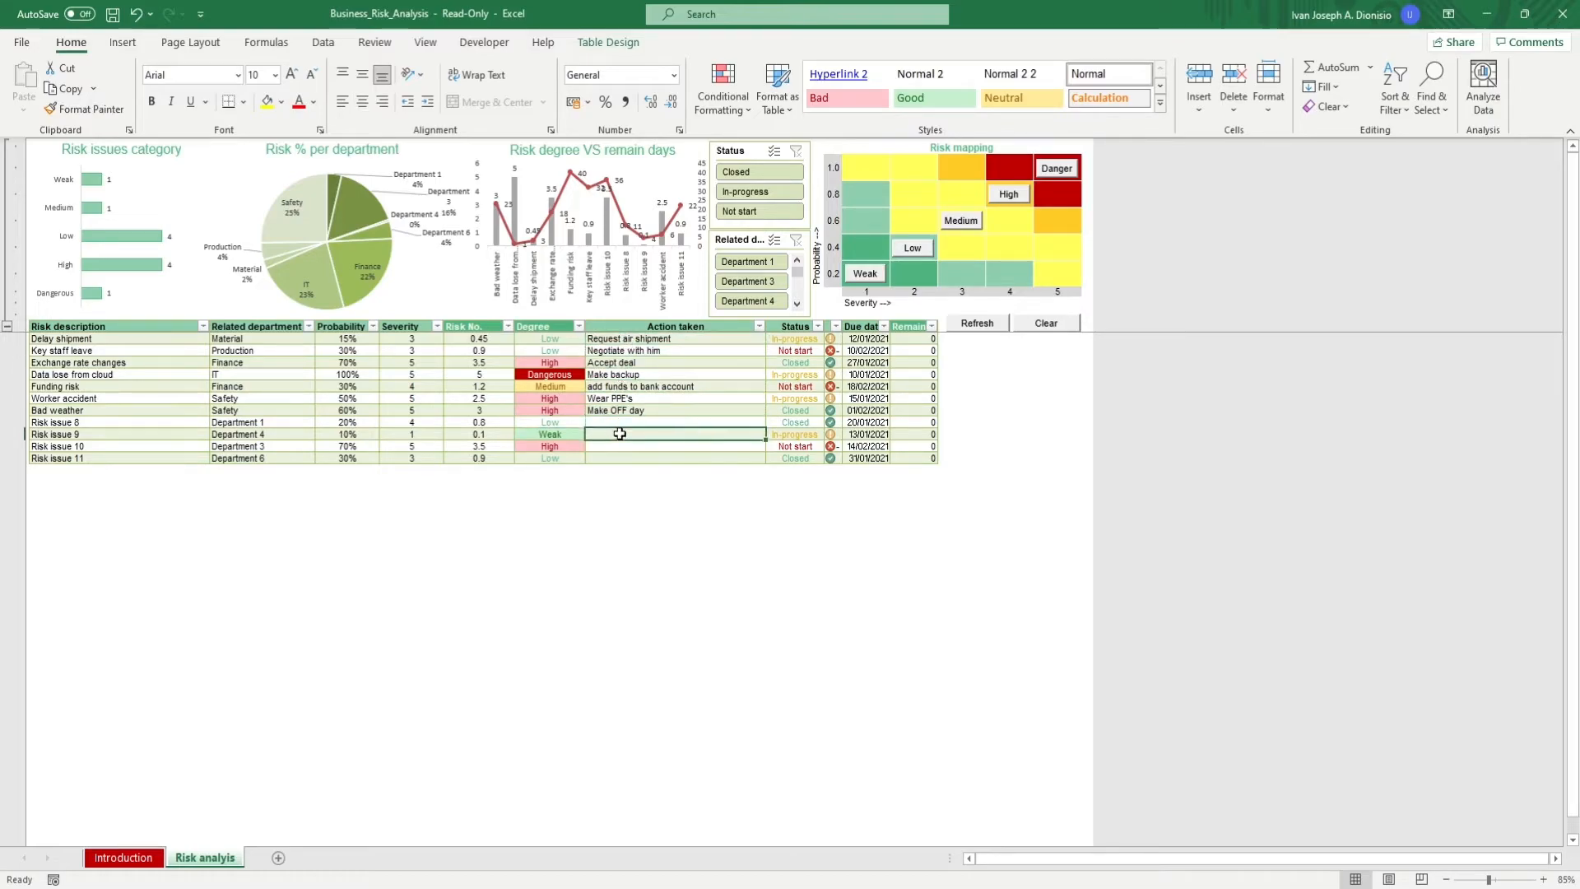
click(834, 339)
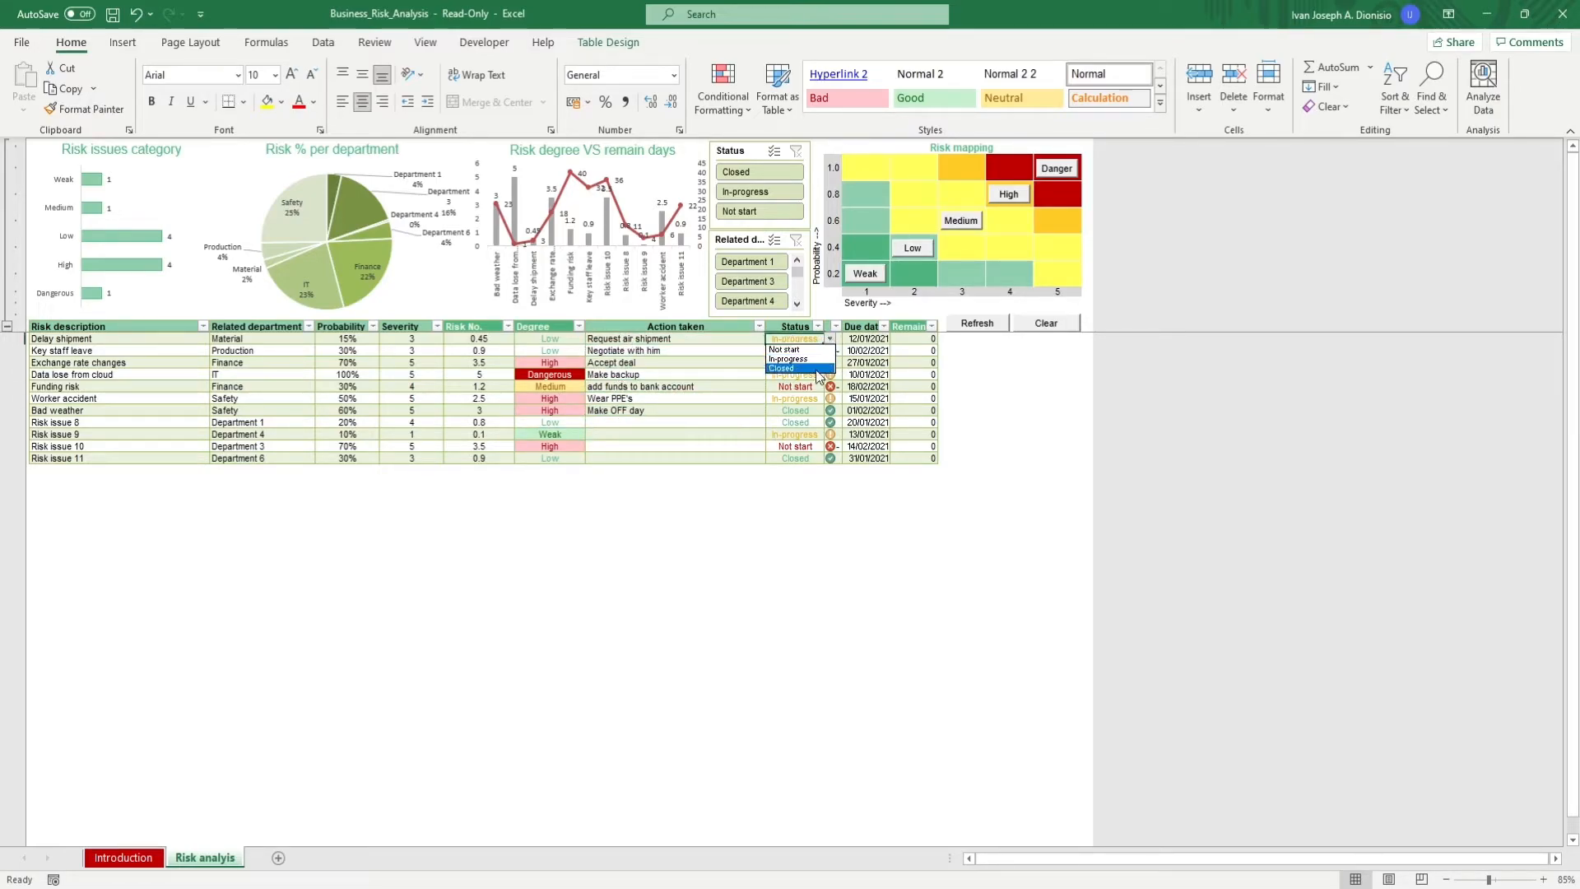
click(792, 358)
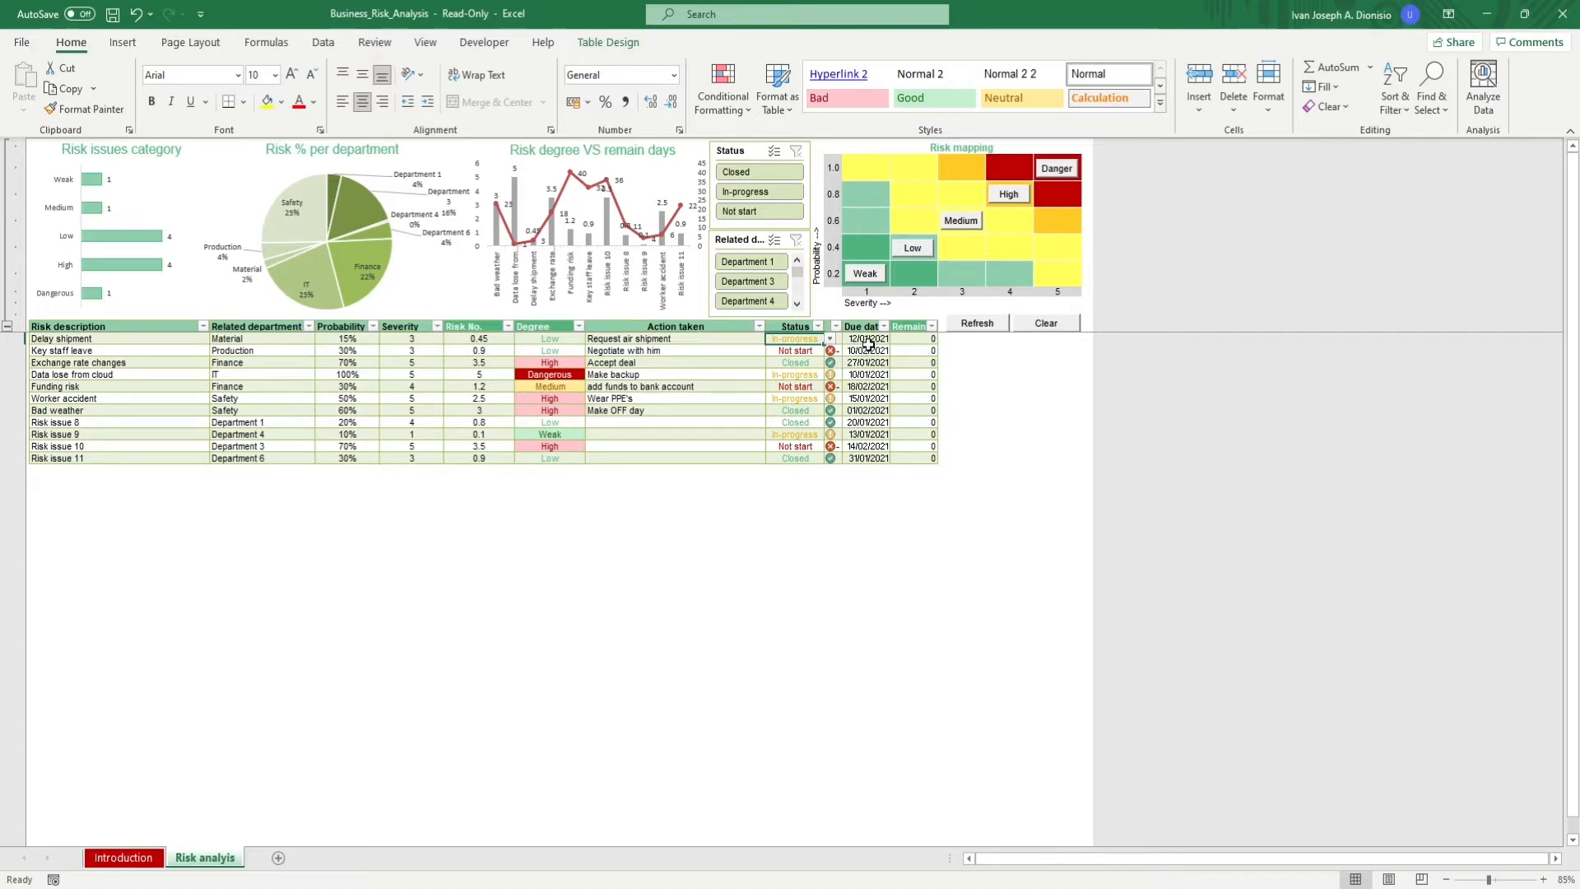
click(869, 349)
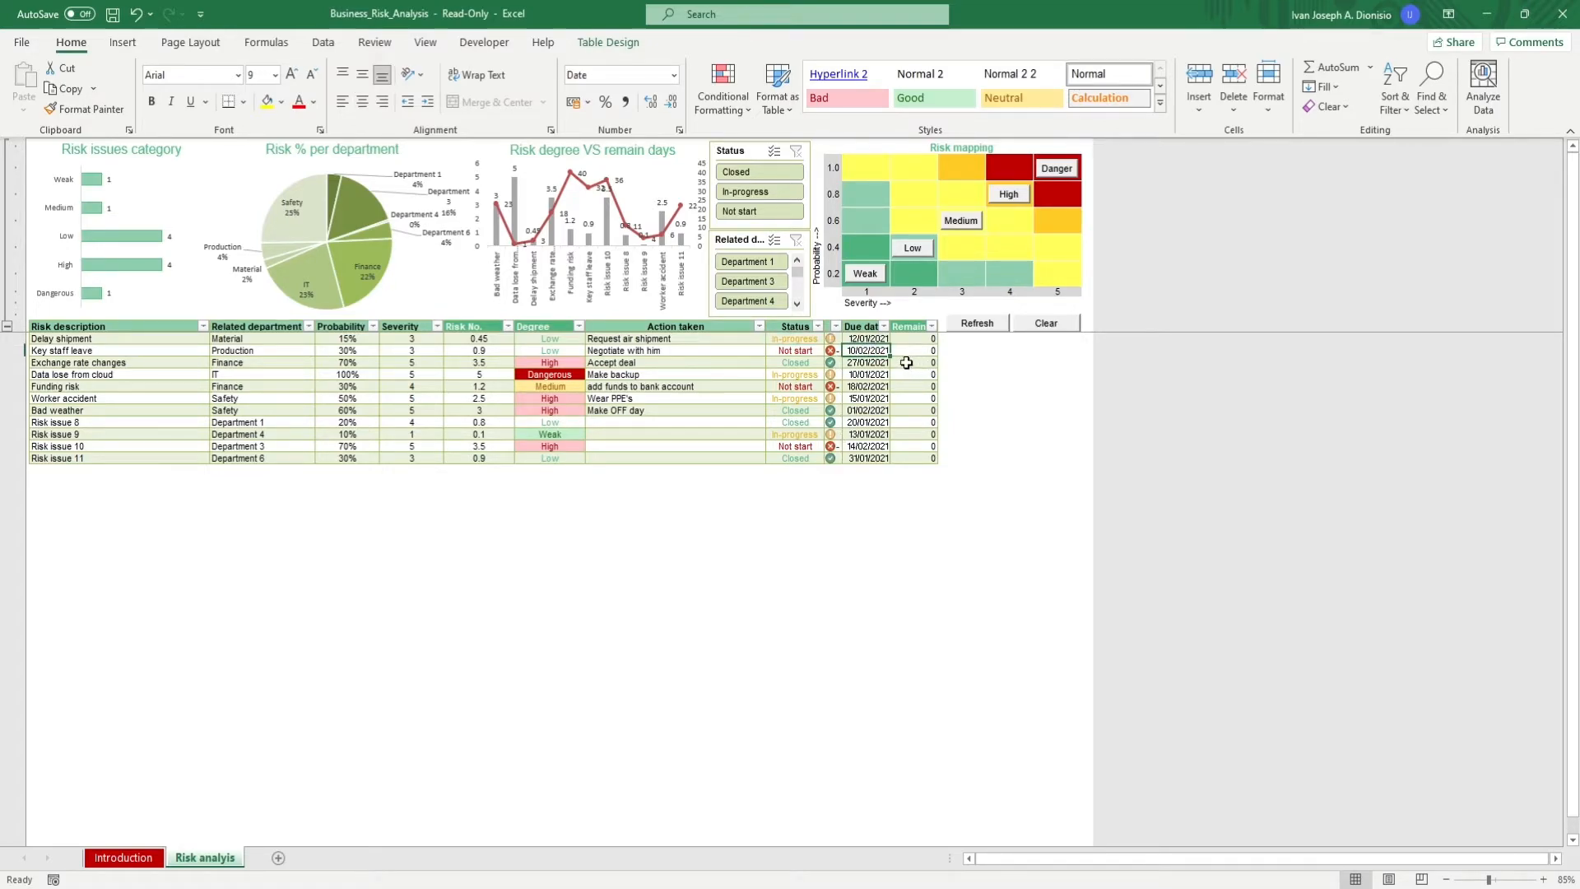
drag(912, 338, 912, 484)
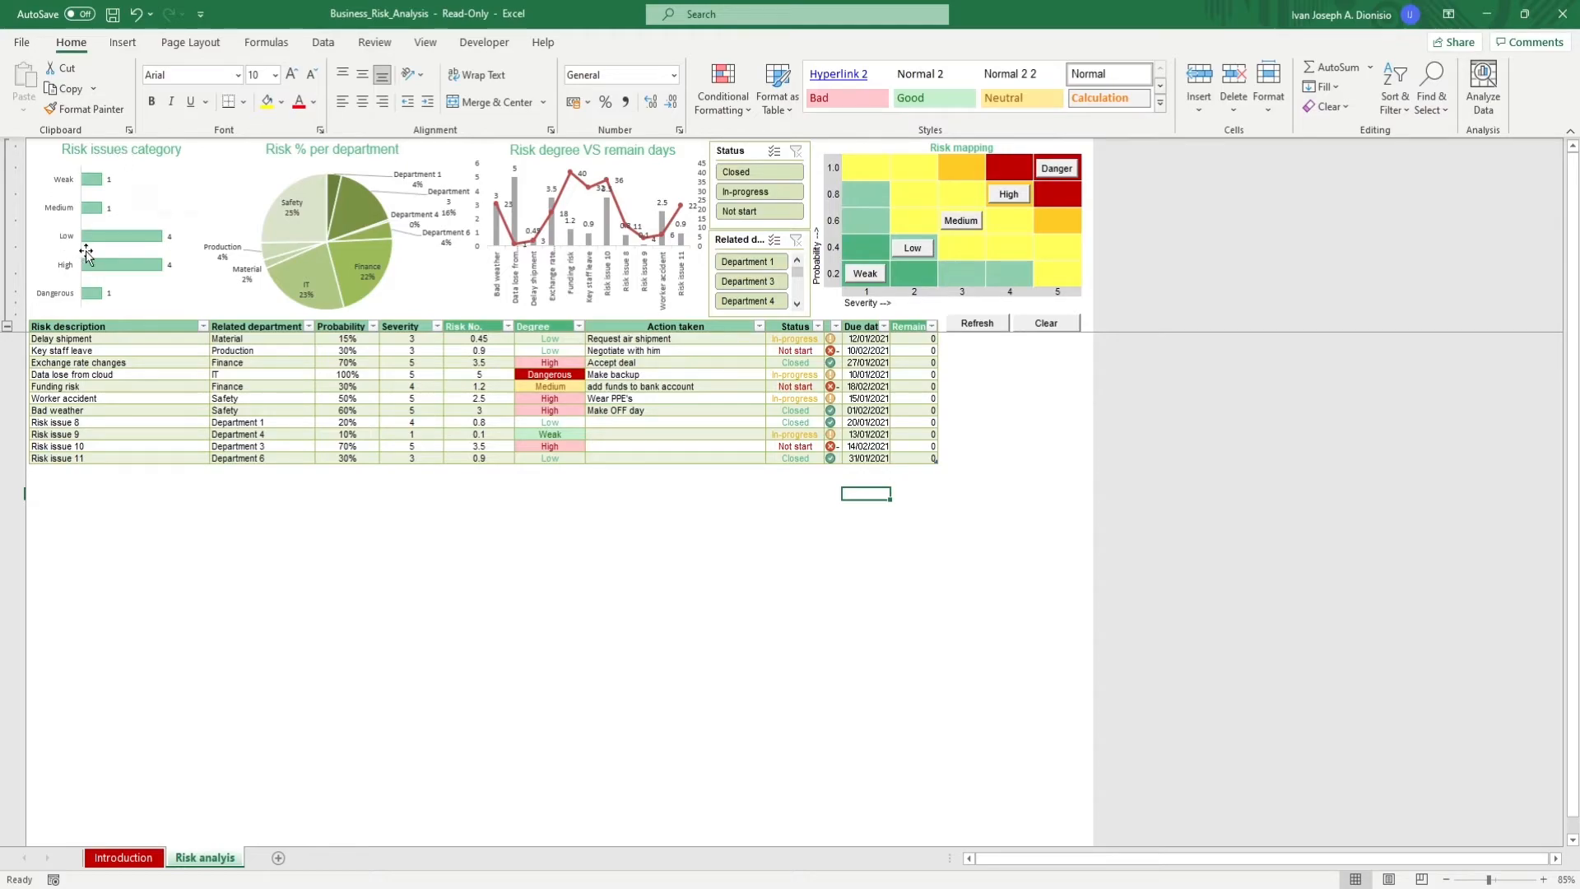
mouse_move(323, 271)
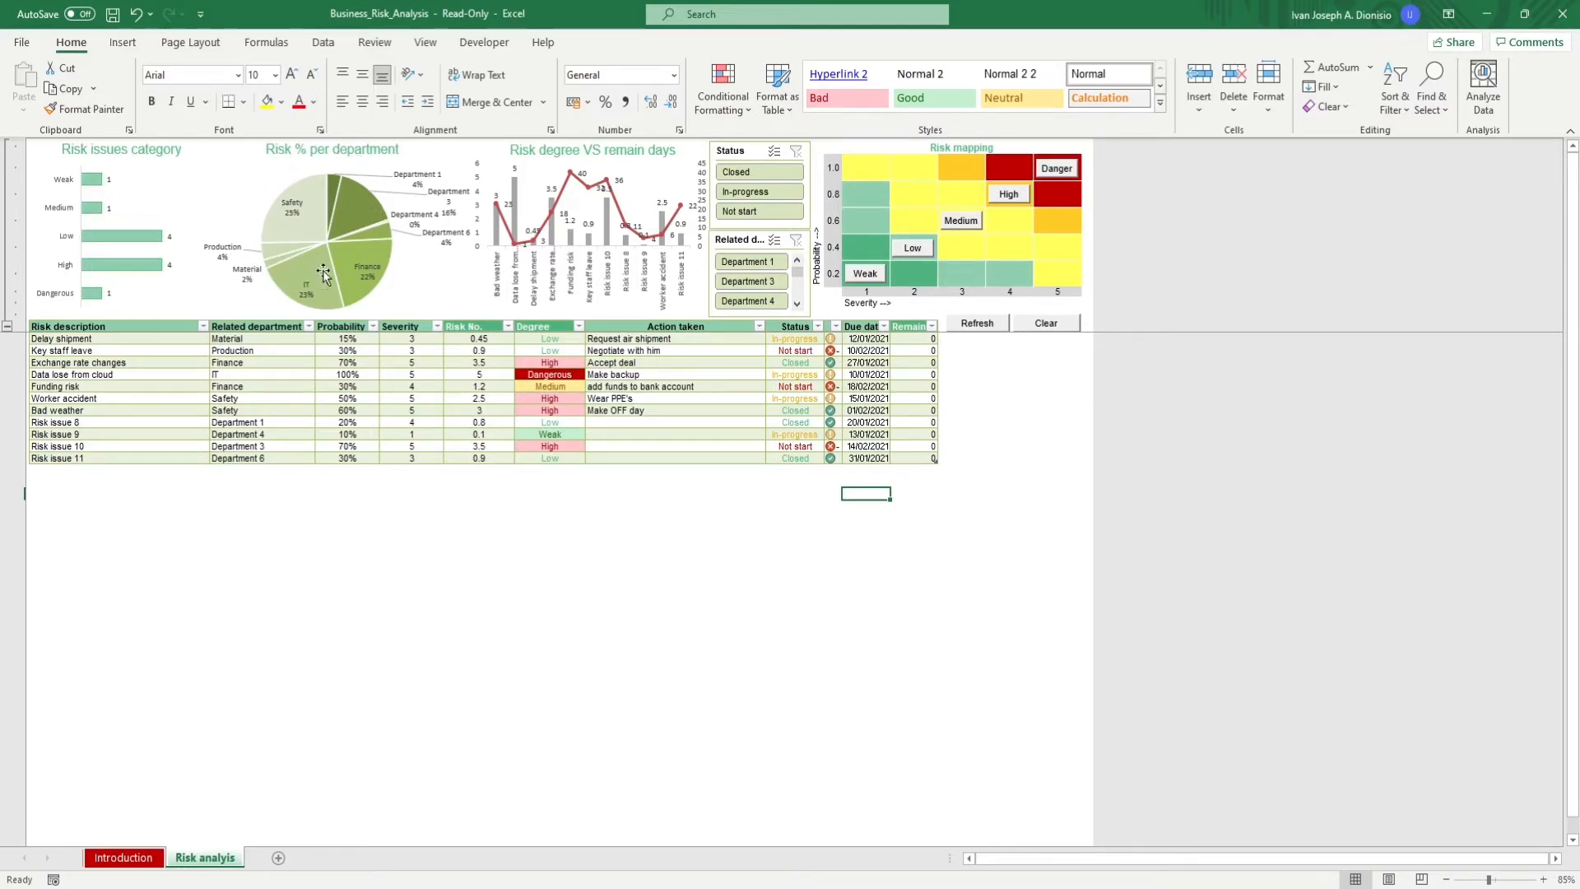
mouse_move(380, 272)
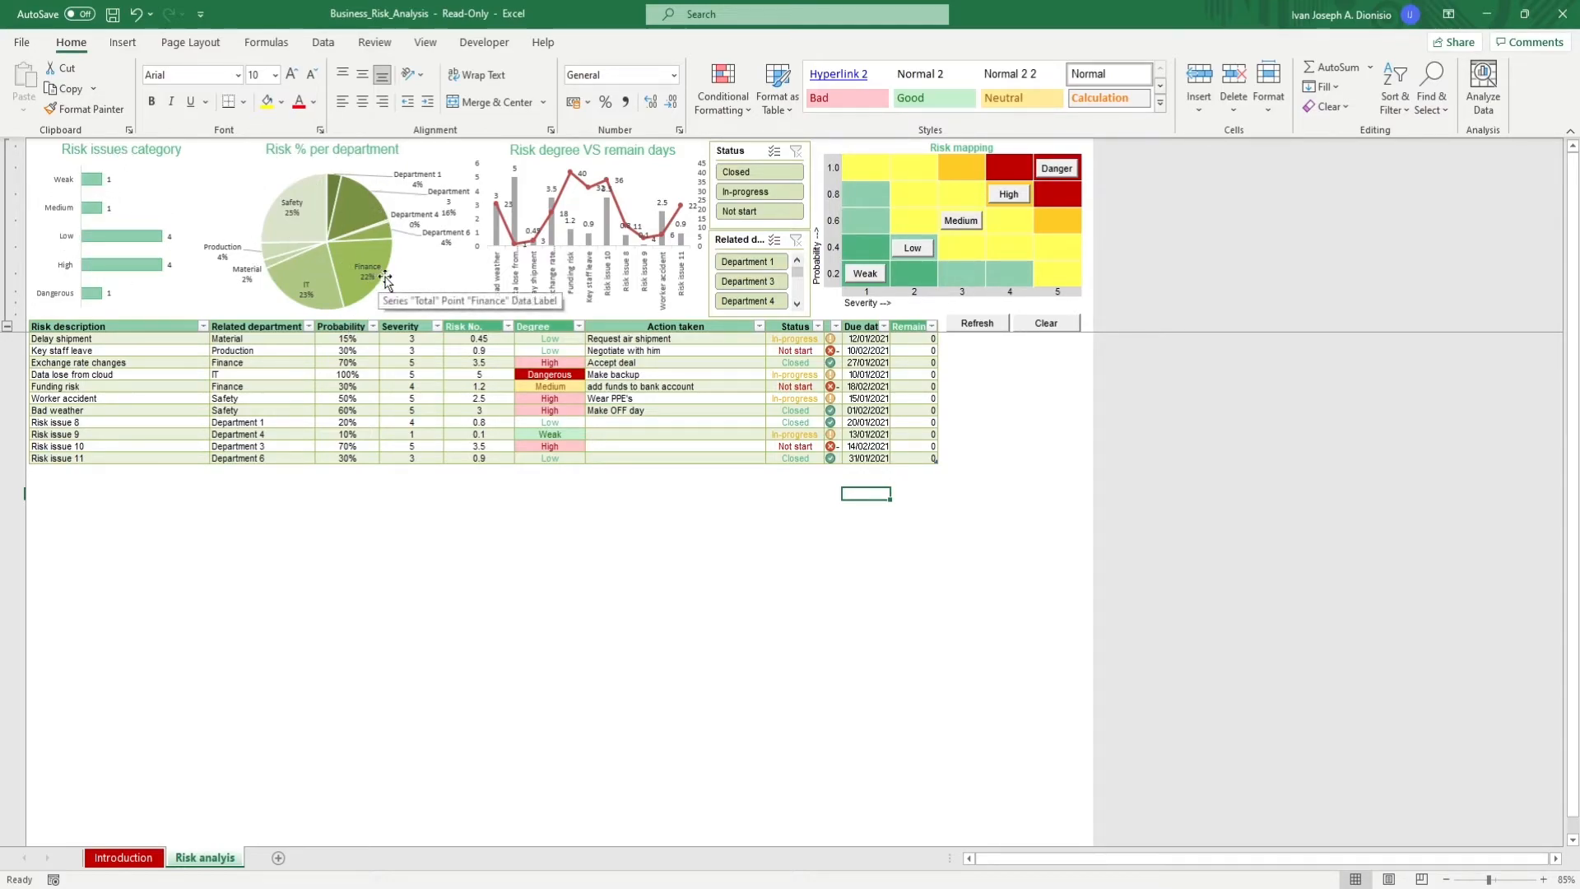
mouse_move(621, 222)
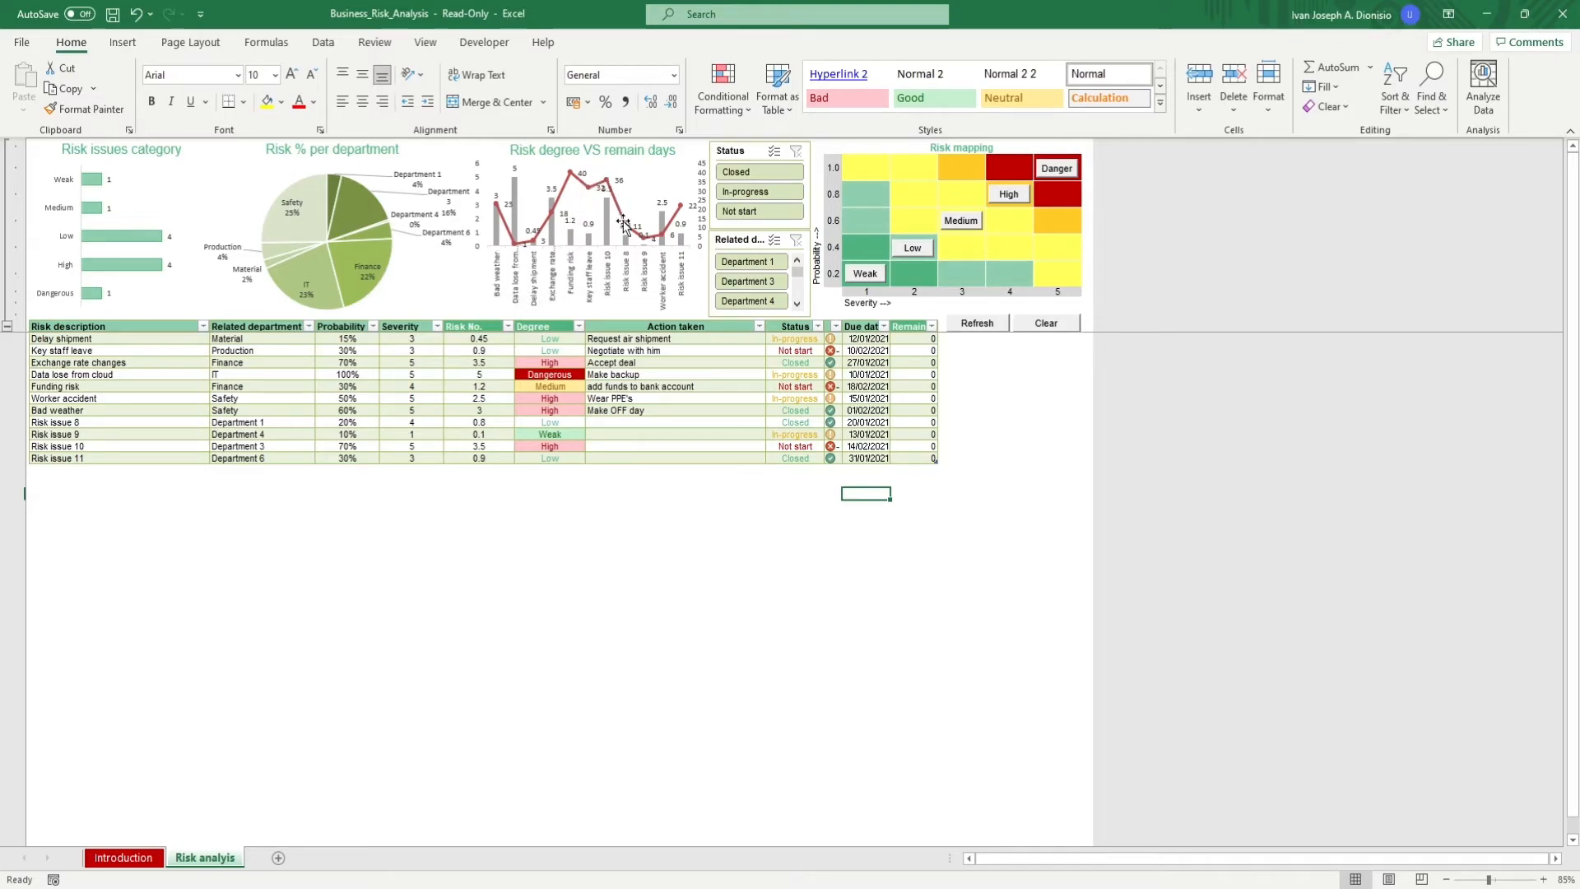
mouse_move(681, 231)
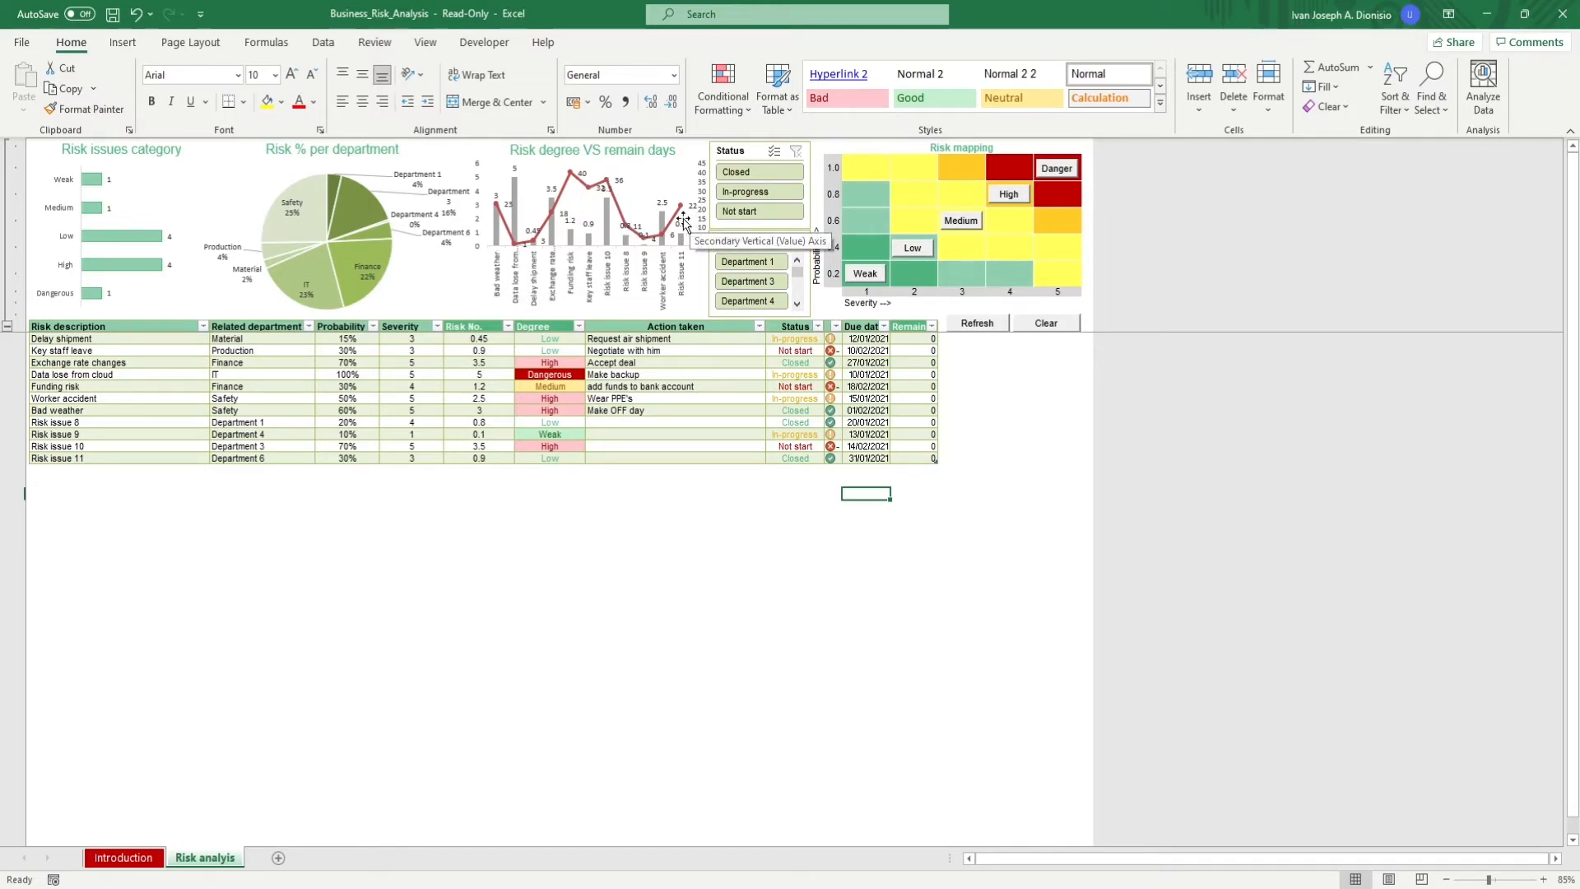